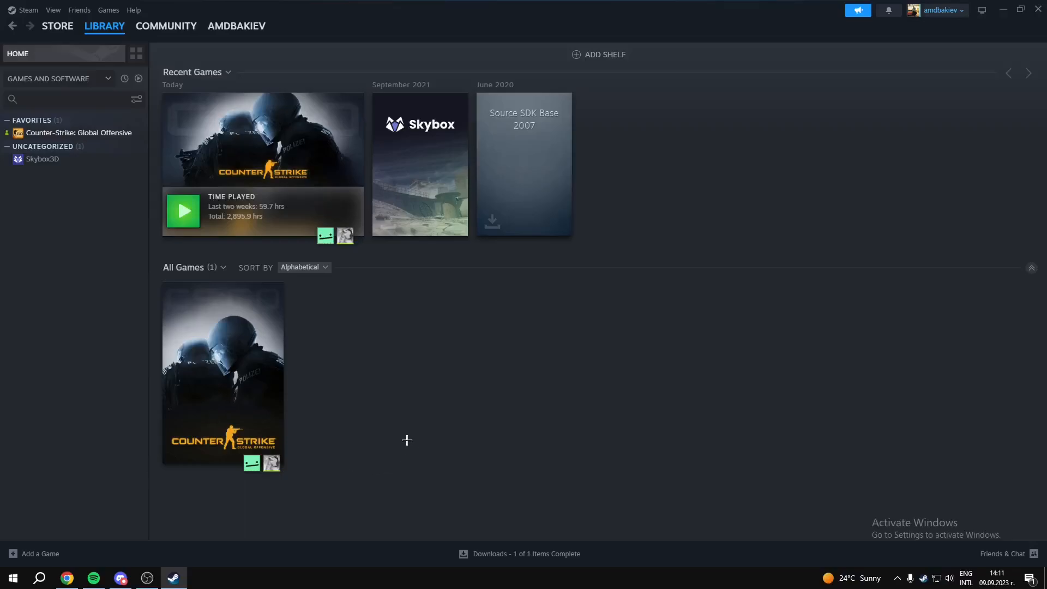
{"action": "mouse_move", "coordinate": [402, 439]}
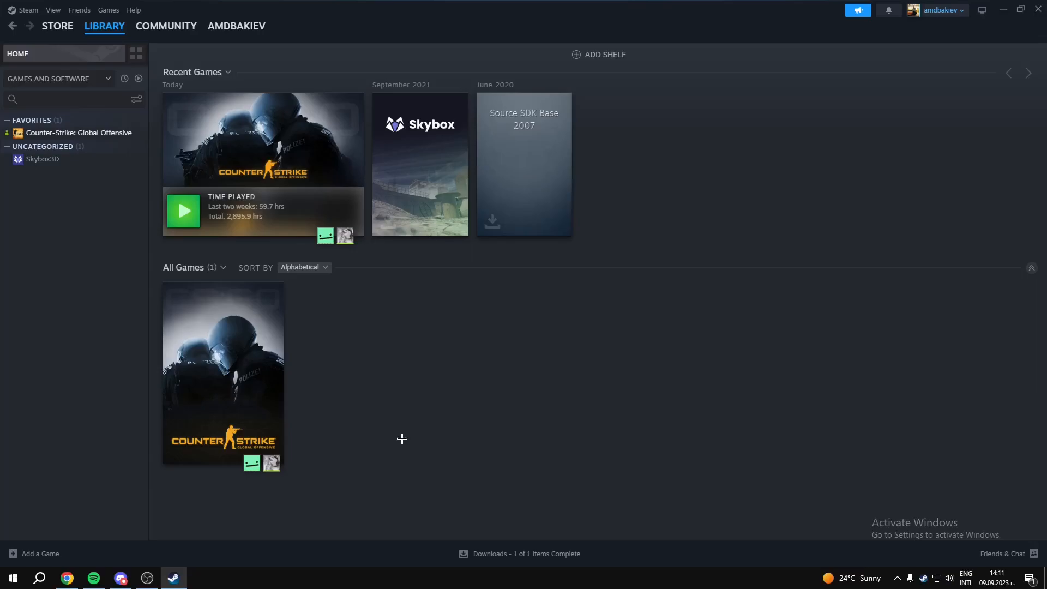
Step: From the Steam Library, browse Counter-Strike: Global Offensive's local files via Manage
{"action": "left_click", "coordinate": [236, 26]}
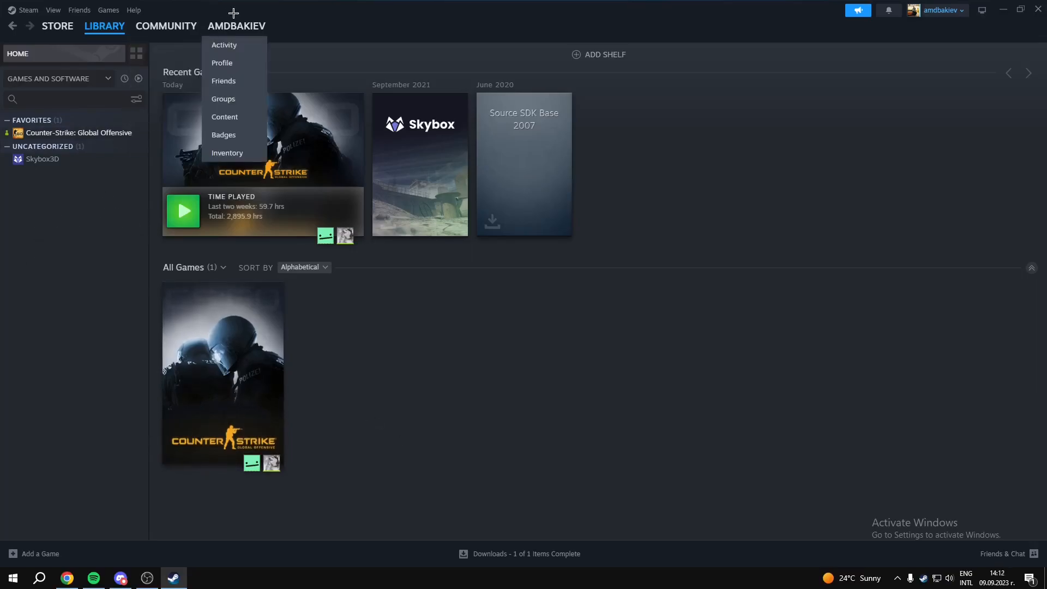
{"action": "left_click", "coordinate": [104, 26]}
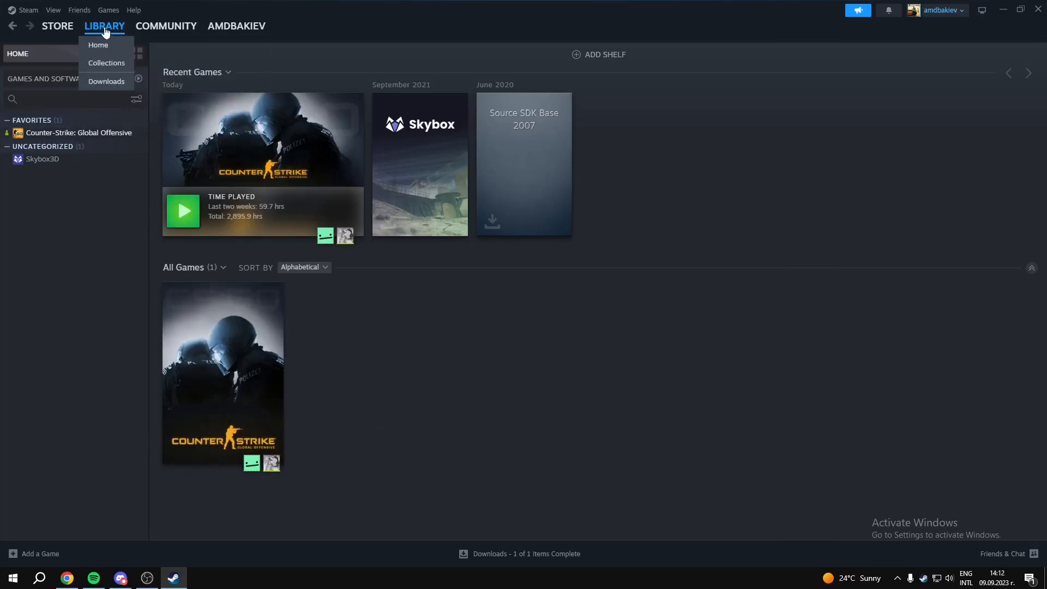
{"action": "left_click", "coordinate": [78, 132]}
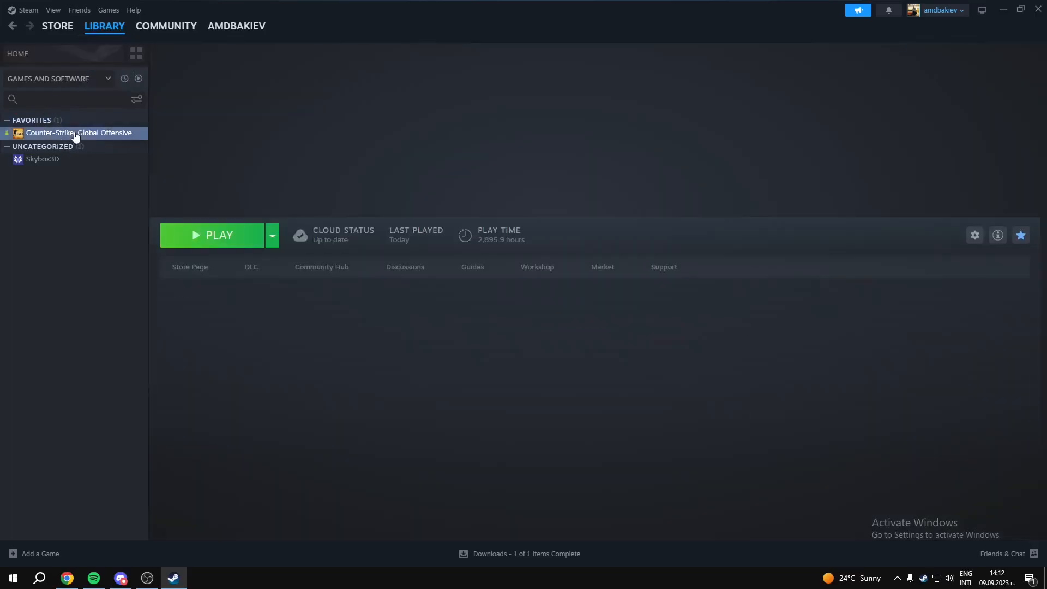
{"action": "right_click", "coordinate": [78, 132]}
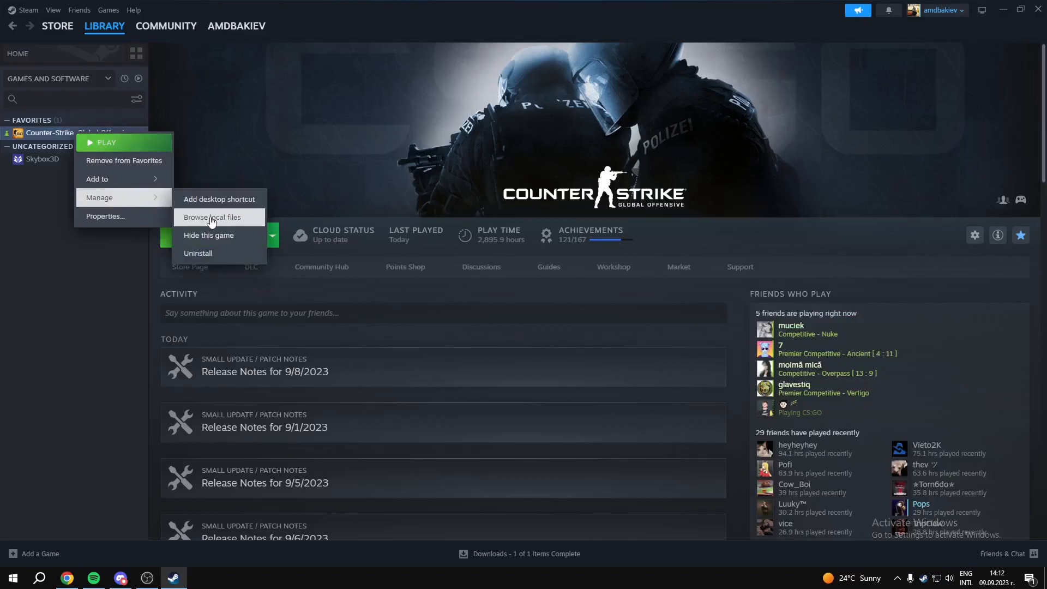
{"action": "left_click", "coordinate": [213, 217]}
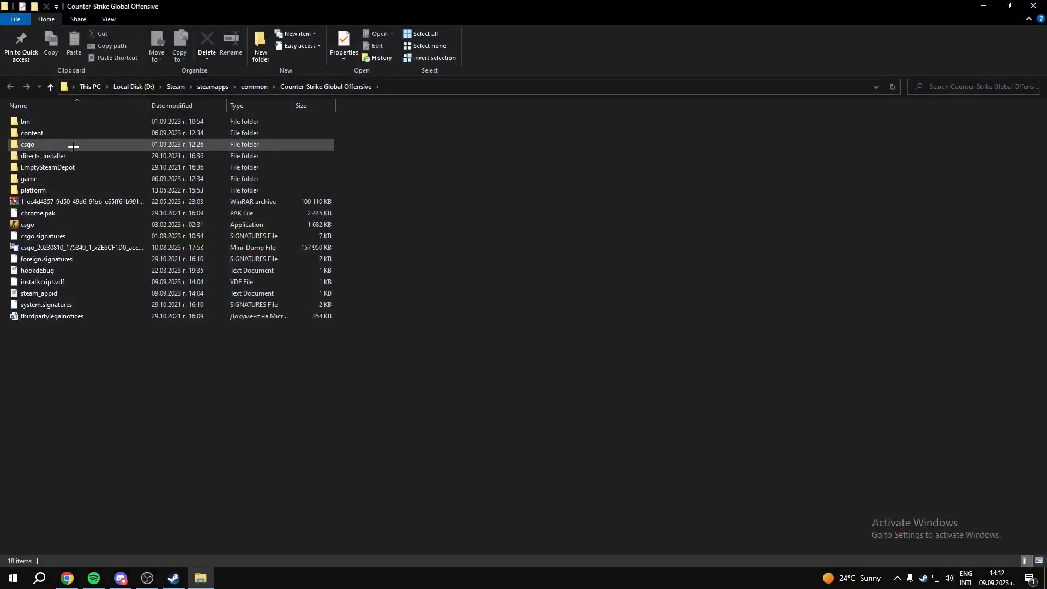
Step: Navigate from the install folder through game and csgo into cfg
{"action": "double_click", "coordinate": [29, 178]}
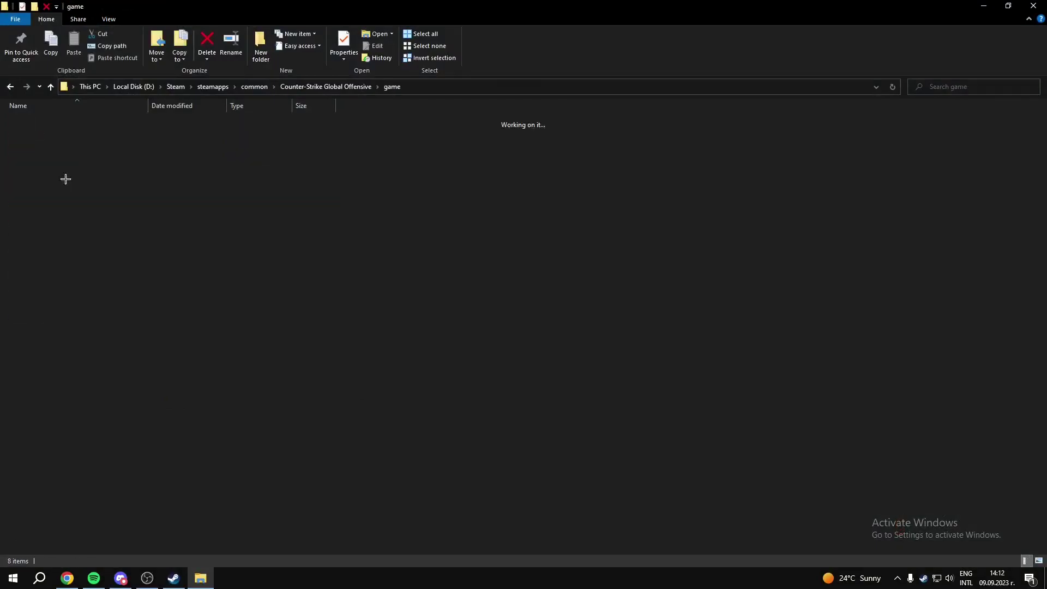
{"action": "left_click", "coordinate": [28, 144]}
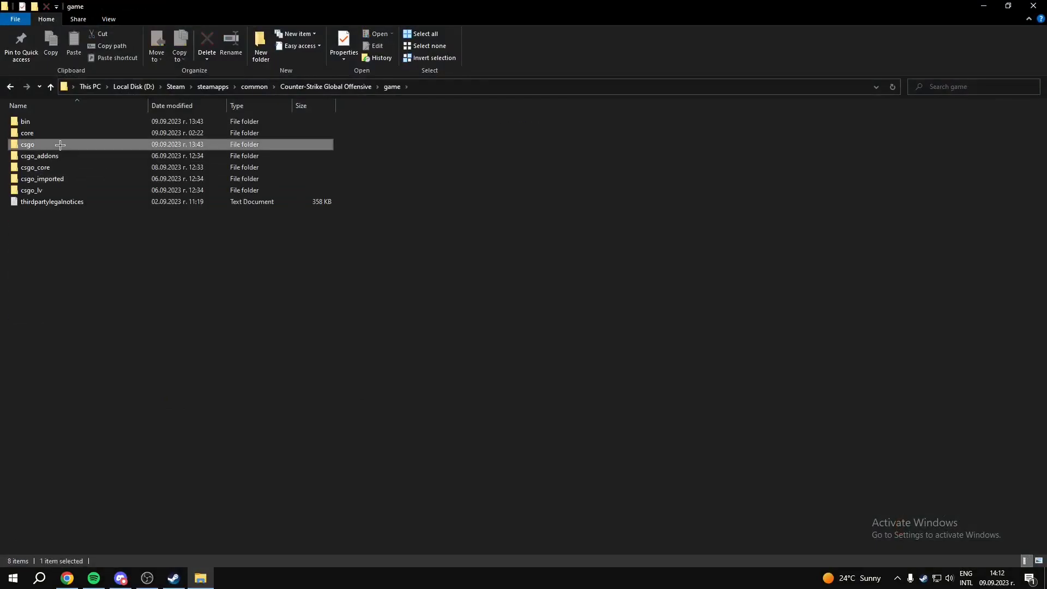
{"action": "double_click", "coordinate": [27, 144]}
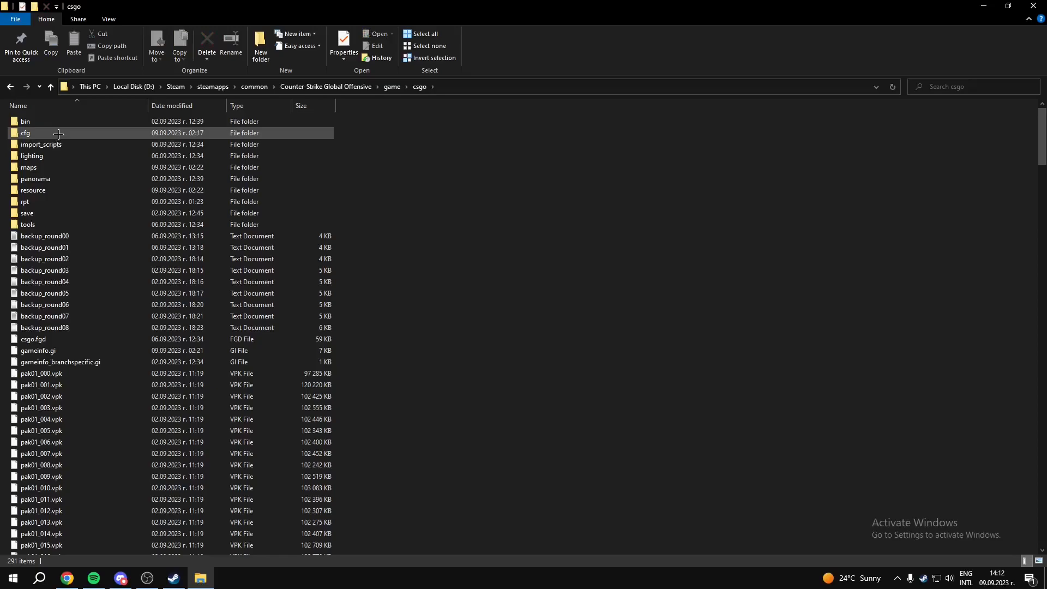
{"action": "double_click", "coordinate": [26, 133]}
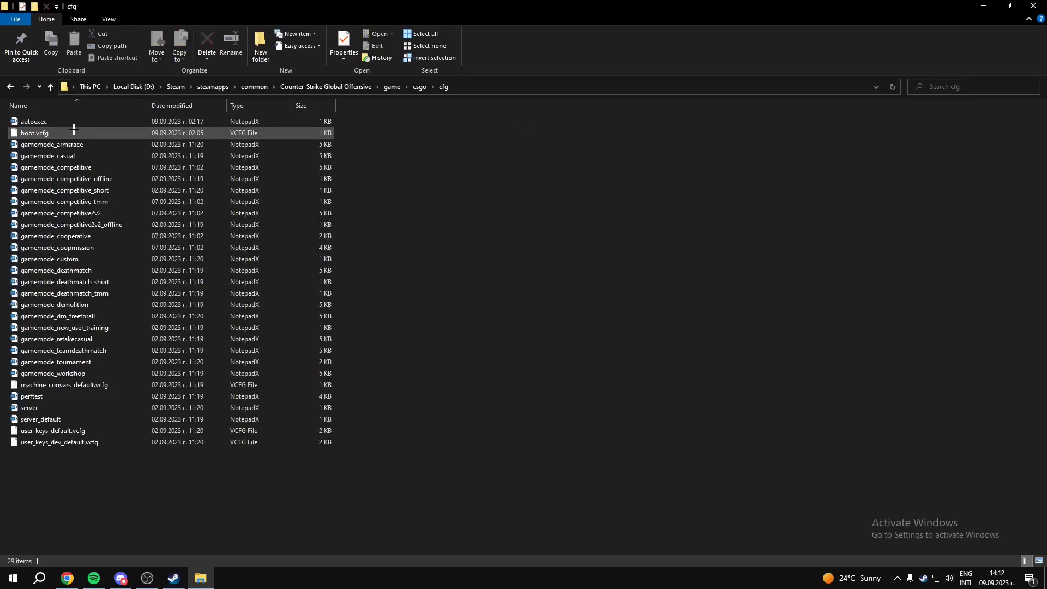
{"action": "mouse_move", "coordinate": [51, 144]}
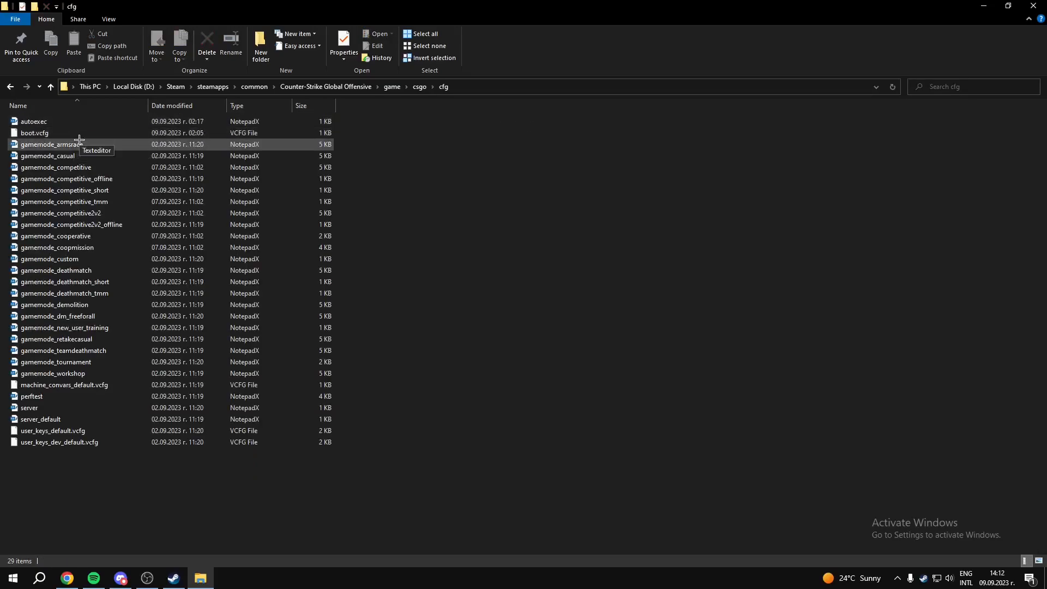
{"action": "mouse_move", "coordinate": [58, 125]}
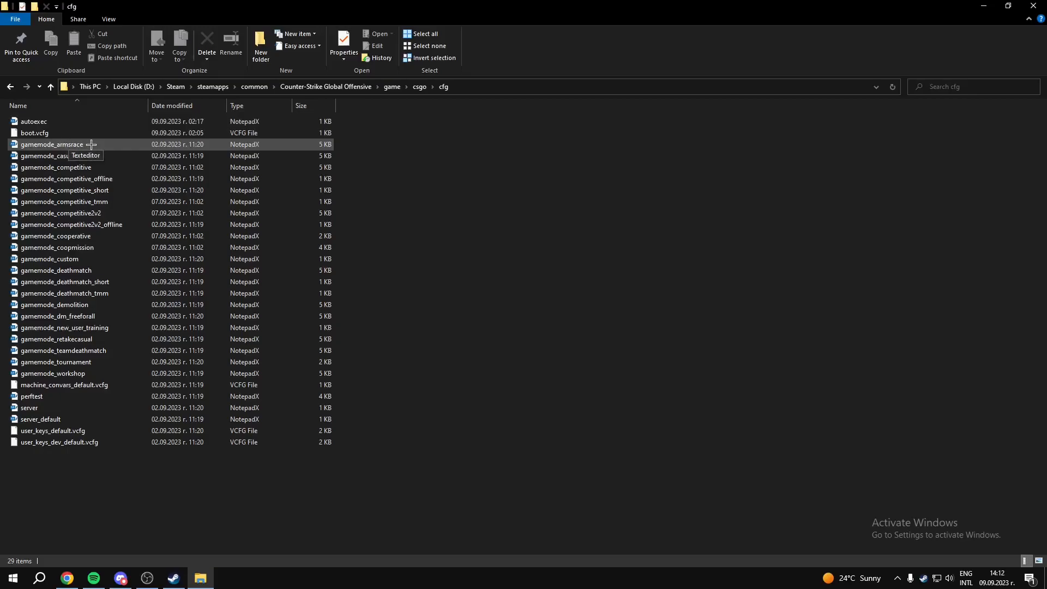
Step: Check gamemode_armsrace's properties, duplicate it, and name the copy autoexec2
{"action": "right_click", "coordinate": [52, 144]}
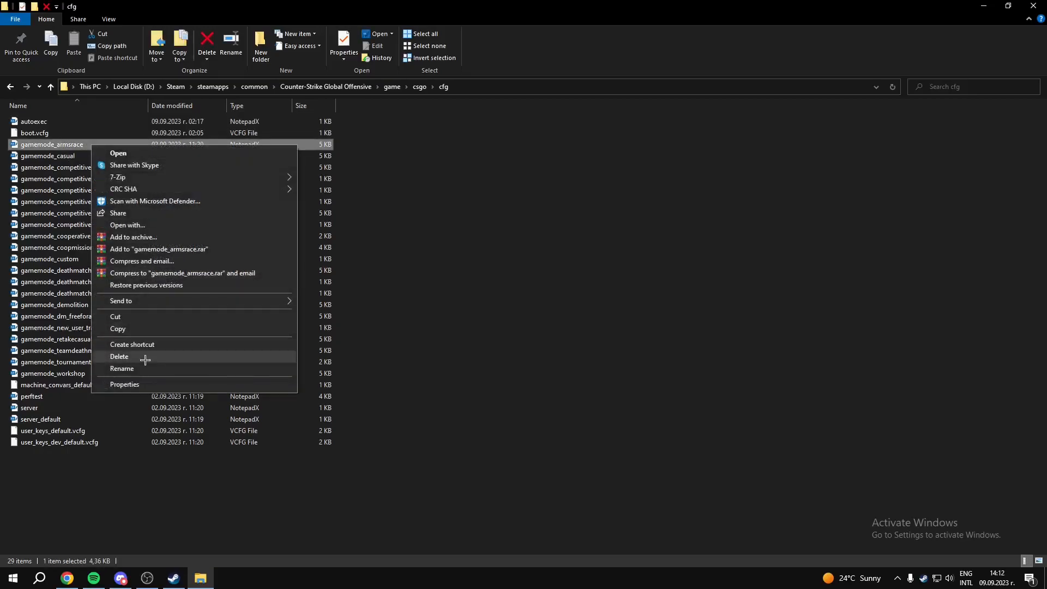
{"action": "left_click", "coordinate": [125, 384]}
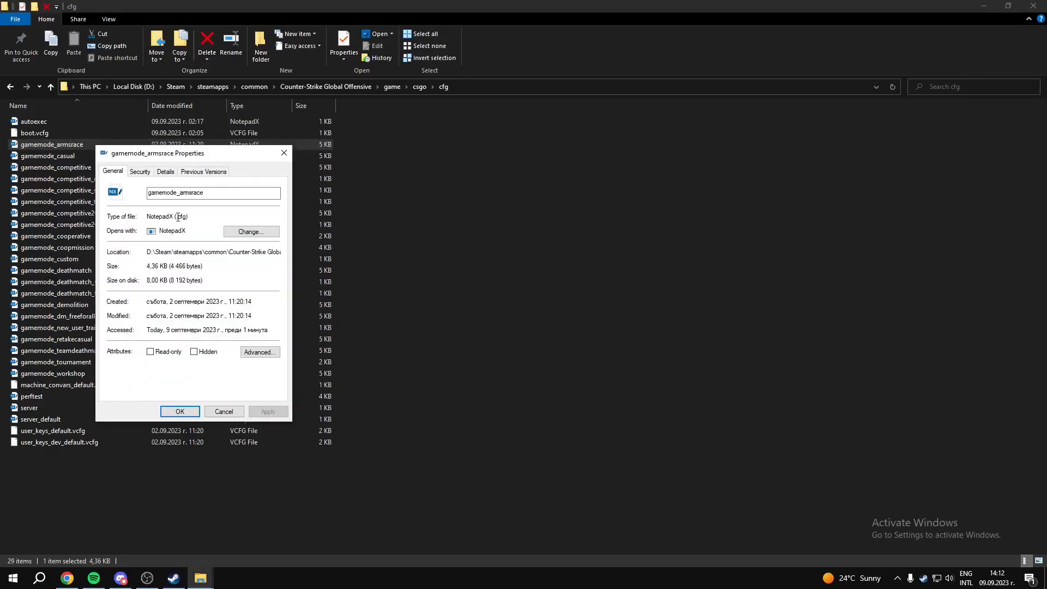
{"action": "mouse_move", "coordinate": [193, 206]}
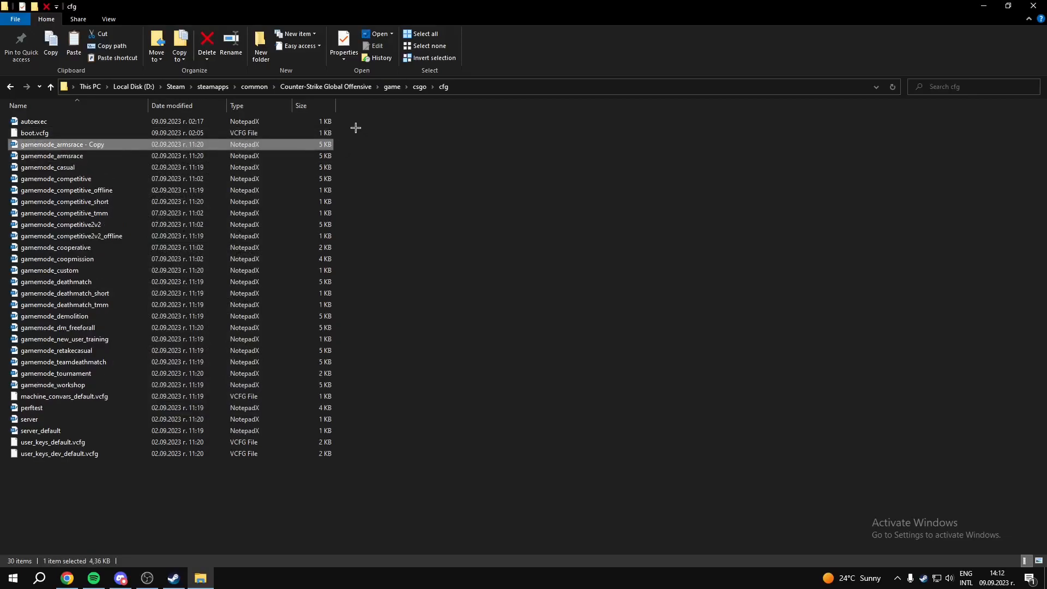
{"action": "mouse_move", "coordinate": [90, 144]}
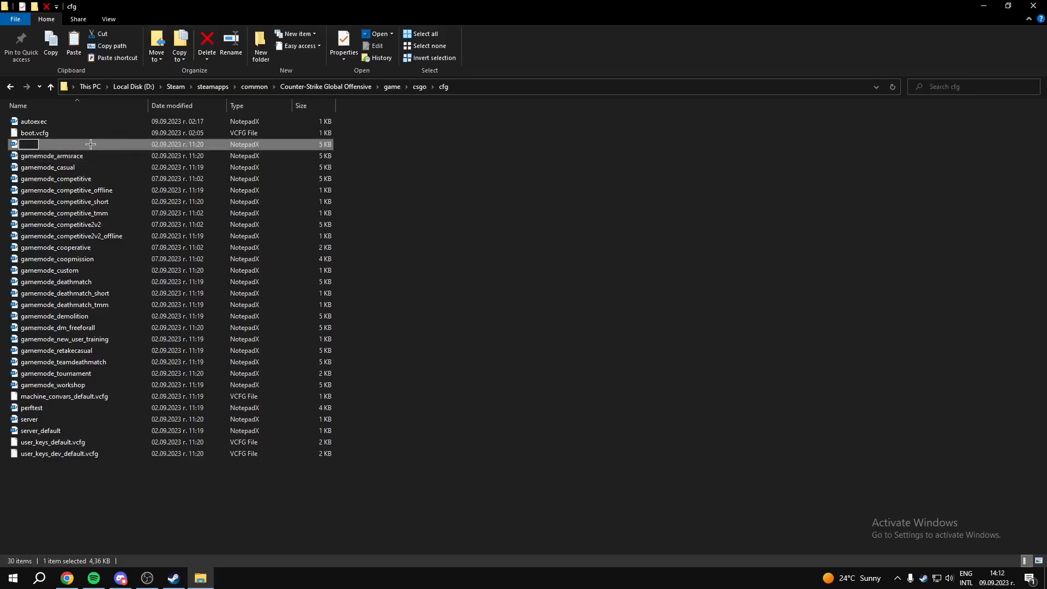
{"action": "type", "text": "autoexec"}
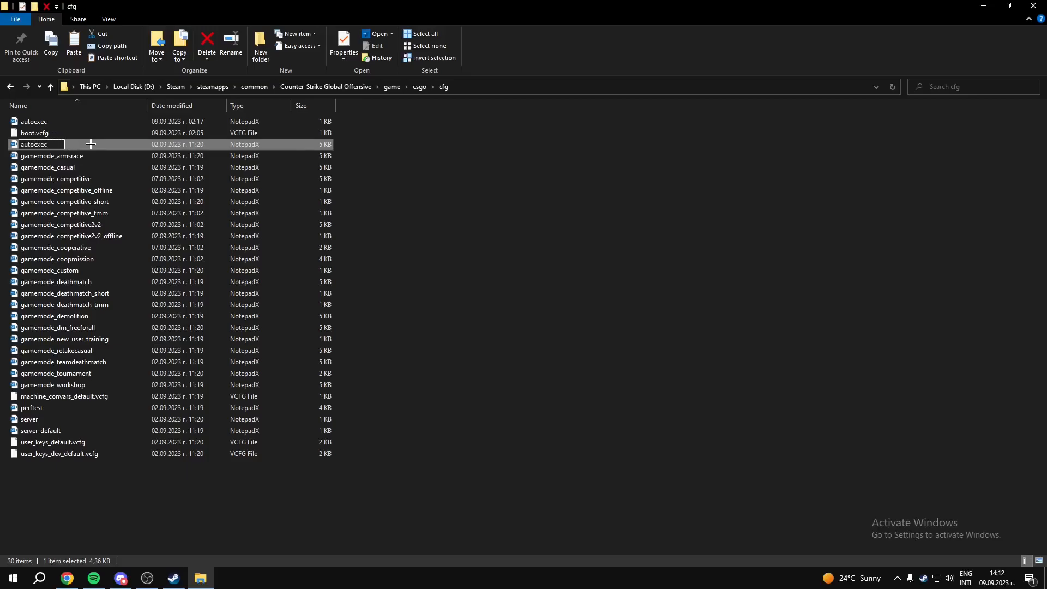
{"action": "type", "text": "2"}
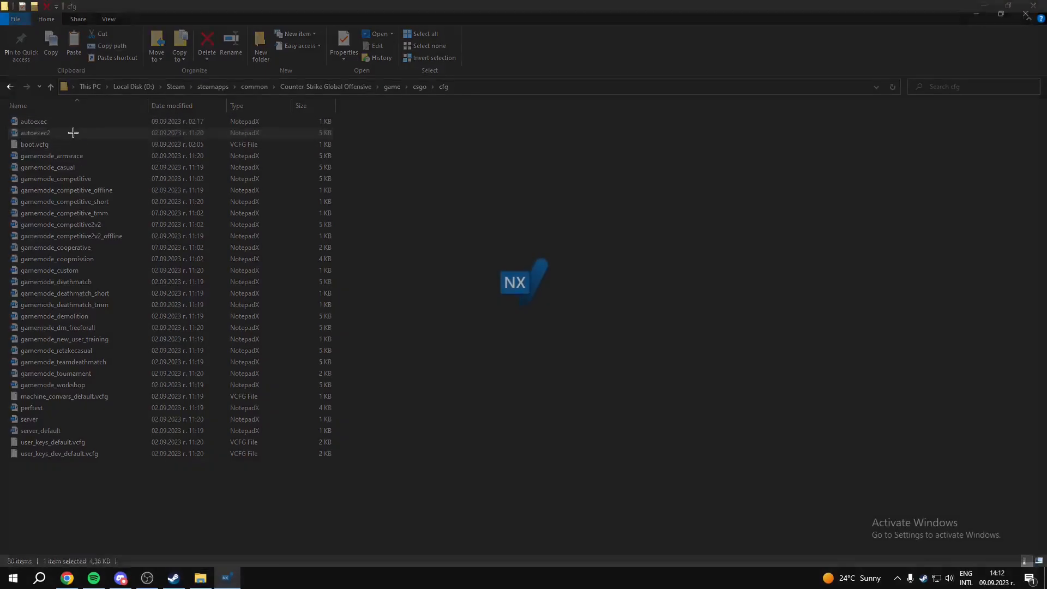
Step: Open autoexec2 and autoexec.cfg in NotepadX and select the jumpthrow/runthrow alias and bind lines
{"action": "double_click", "coordinate": [35, 132]}
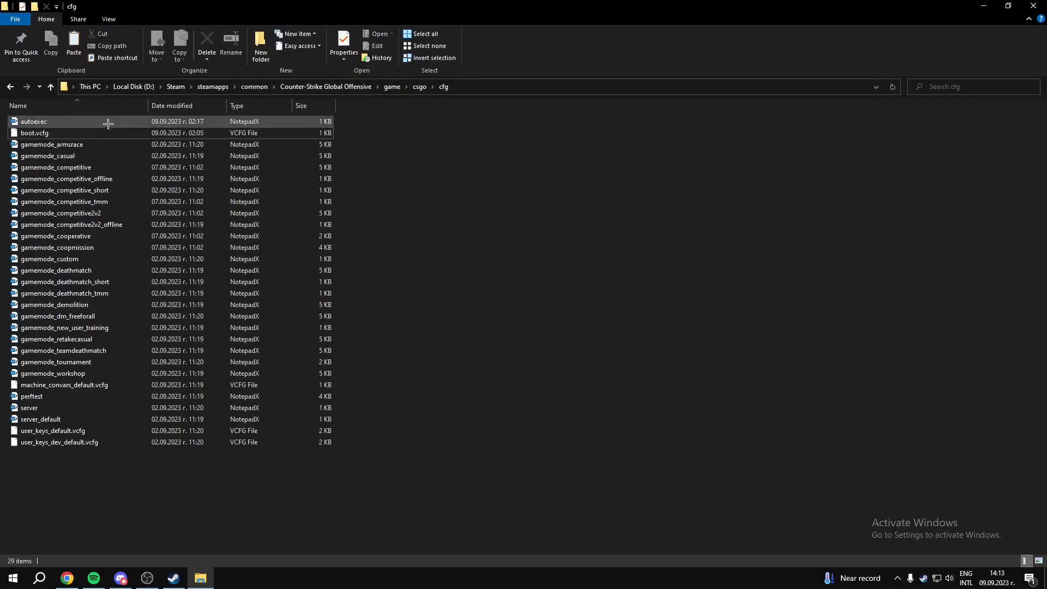
{"action": "double_click", "coordinate": [33, 121]}
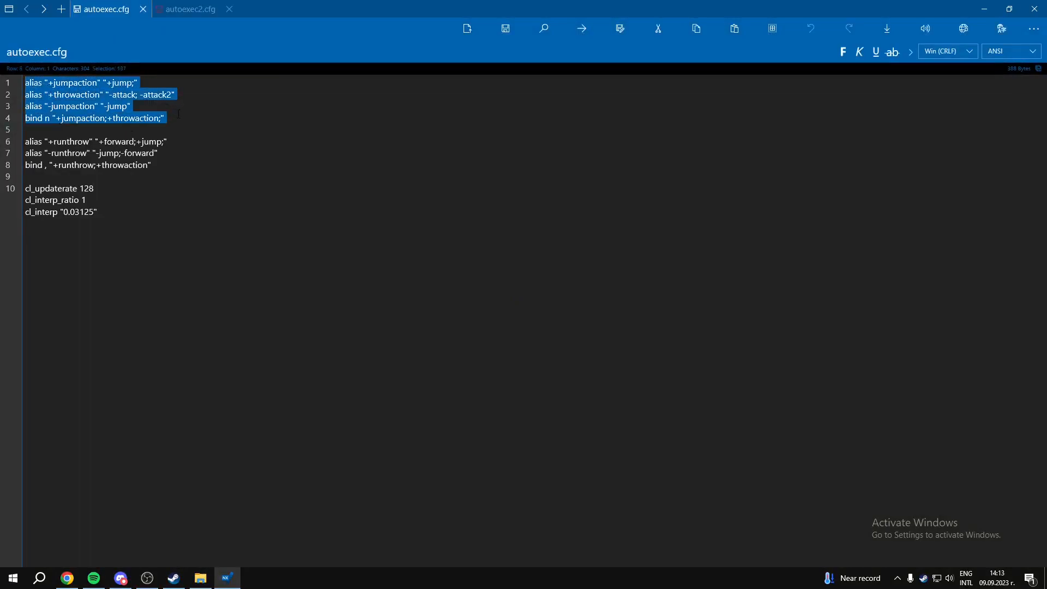
{"action": "left_click", "coordinate": [164, 118]}
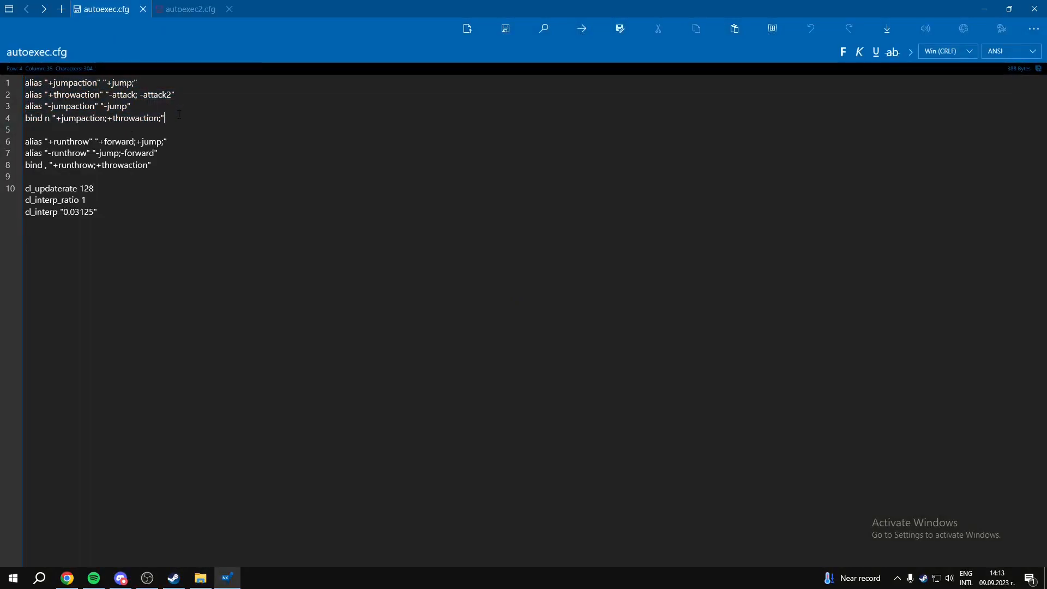
{"action": "left_click_drag", "start_coordinate": [25, 140], "coordinate": [152, 165]}
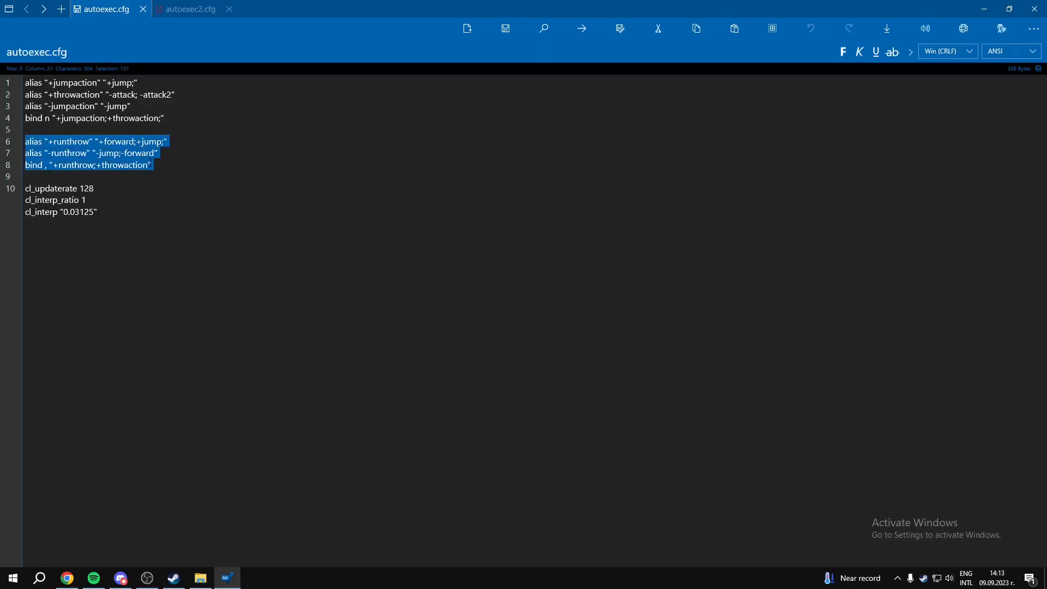
{"action": "left_click", "coordinate": [150, 165]}
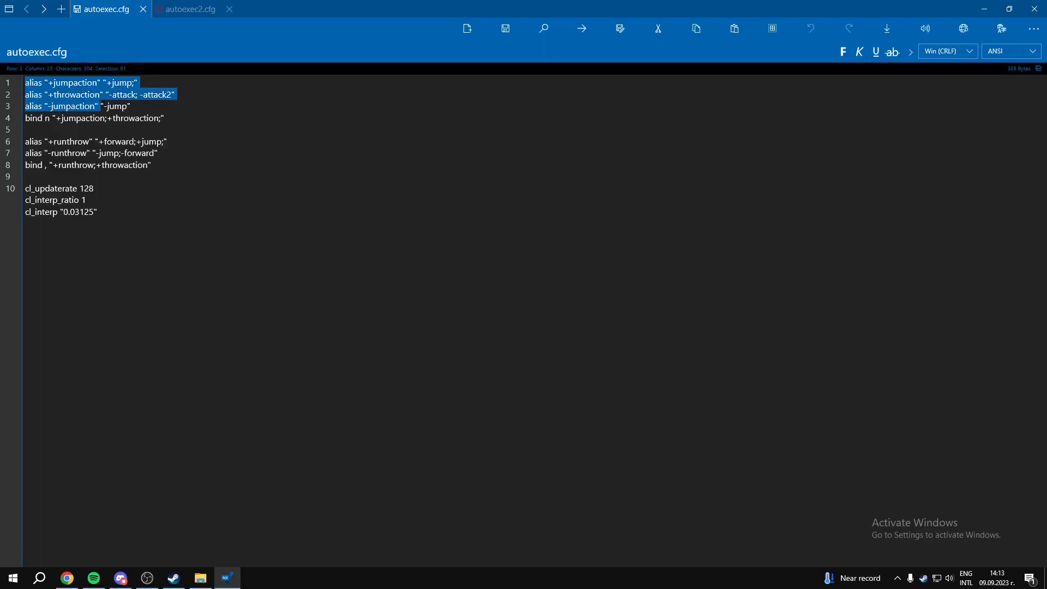
{"action": "left_click", "coordinate": [164, 118]}
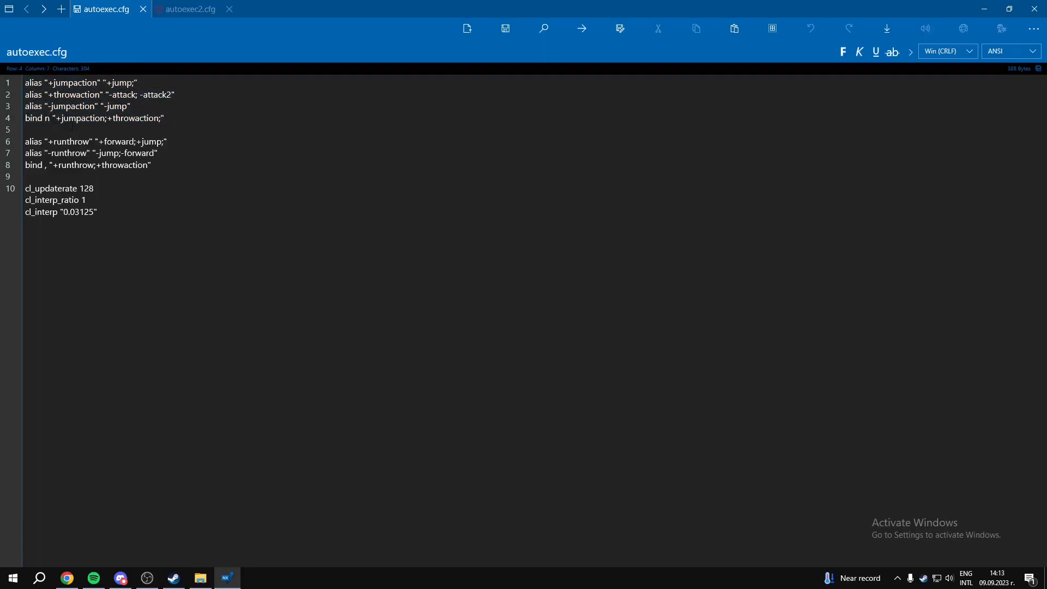
{"action": "left_click", "coordinate": [50, 119]}
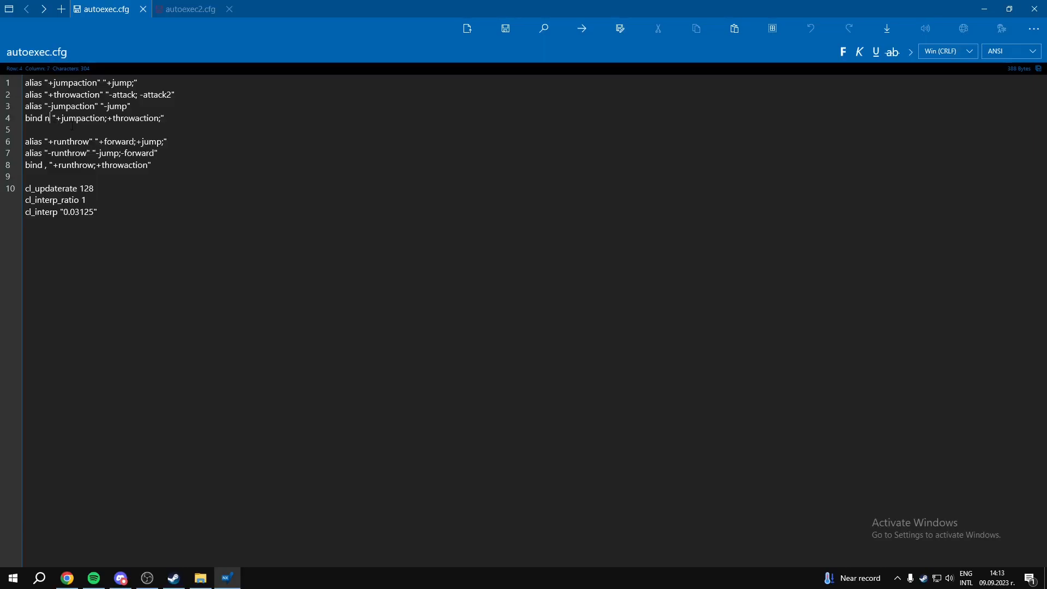
{"action": "left_click_drag", "start_coordinate": [24, 83], "coordinate": [165, 118]}
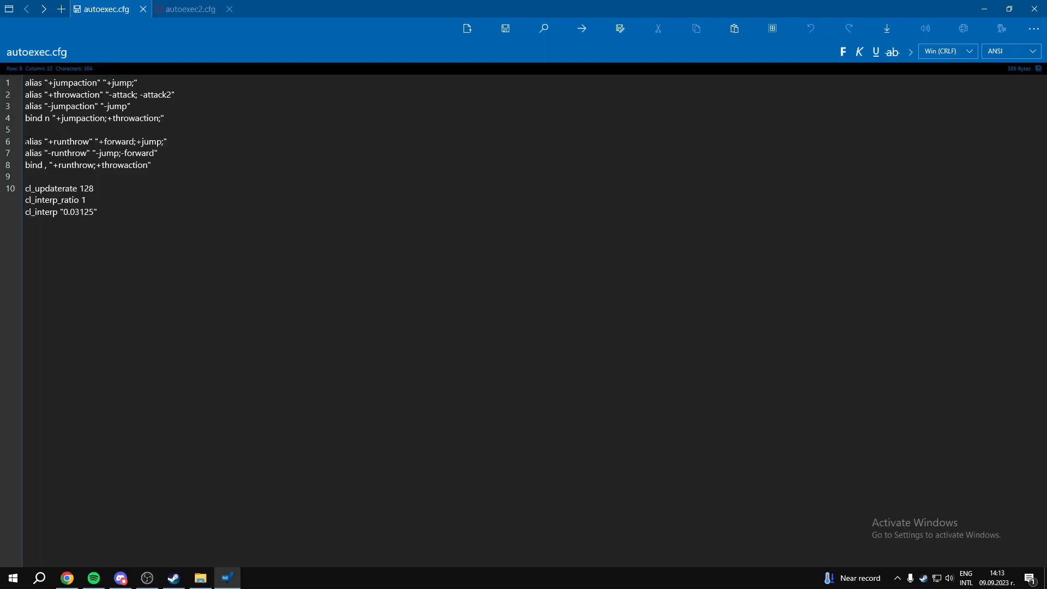
{"action": "left_click", "coordinate": [45, 165]}
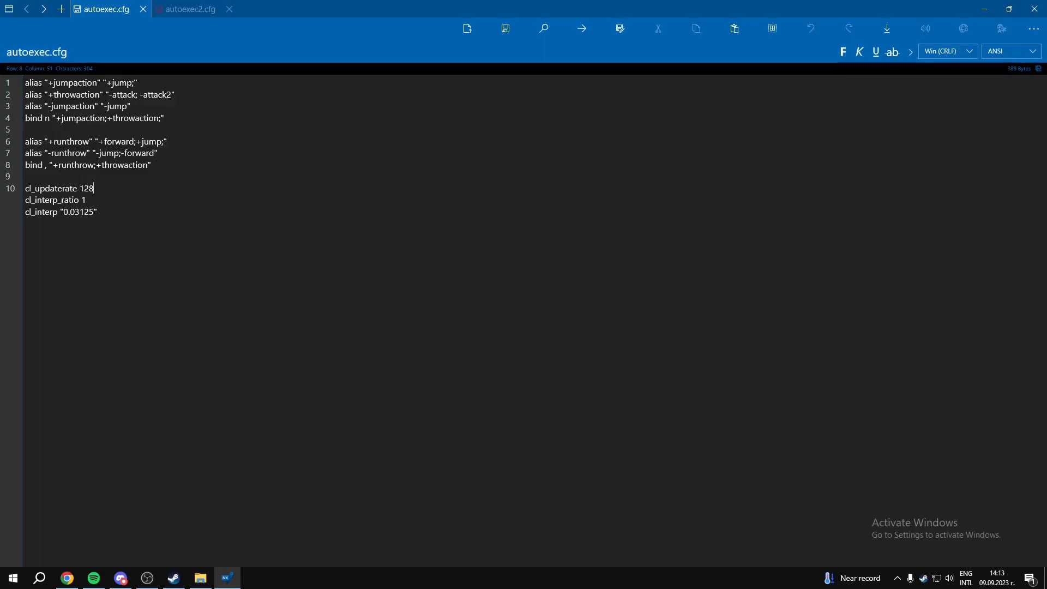
{"action": "left_click_drag", "start_coordinate": [26, 188], "coordinate": [87, 200]}
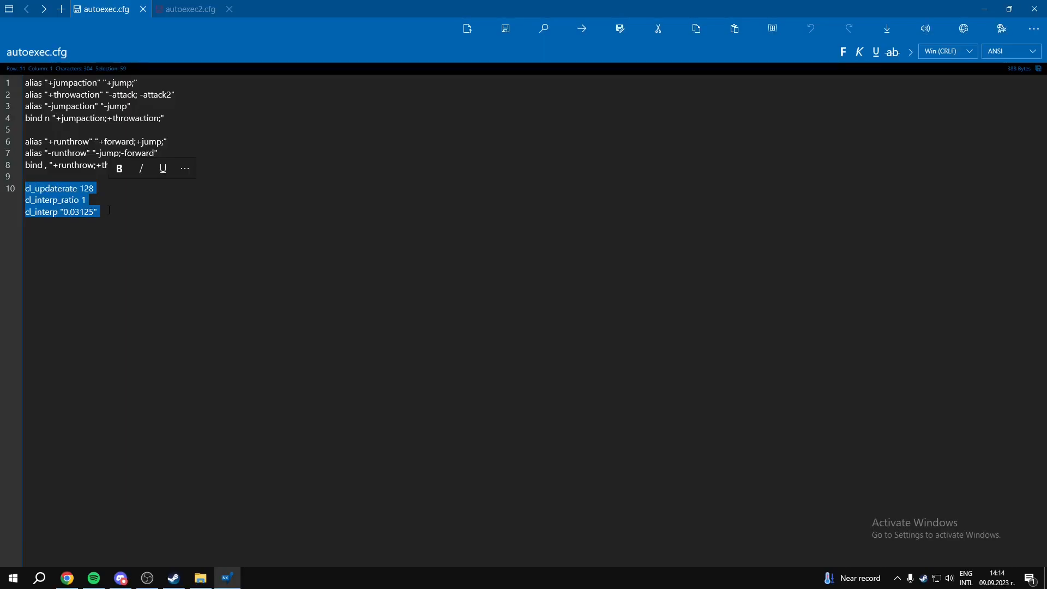
{"action": "left_click", "coordinate": [99, 211]}
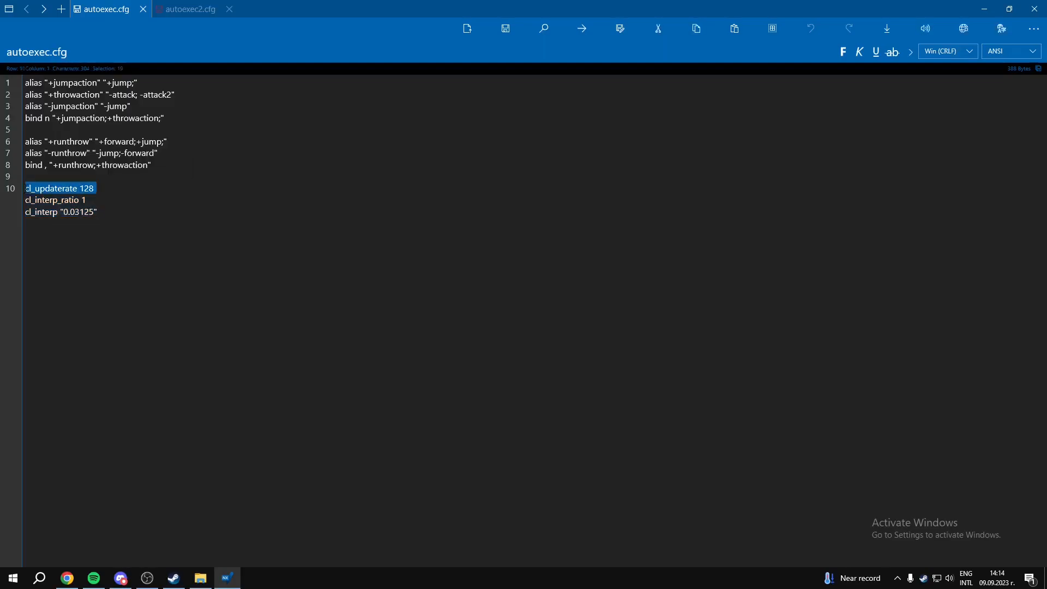
{"action": "left_click", "coordinate": [95, 188]}
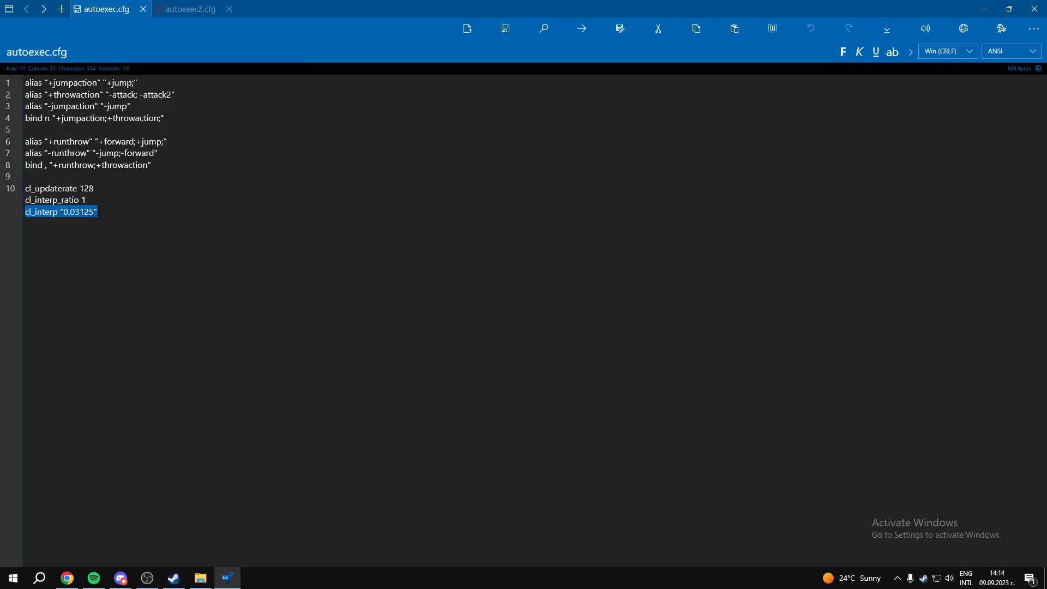
{"action": "left_click", "coordinate": [97, 212]}
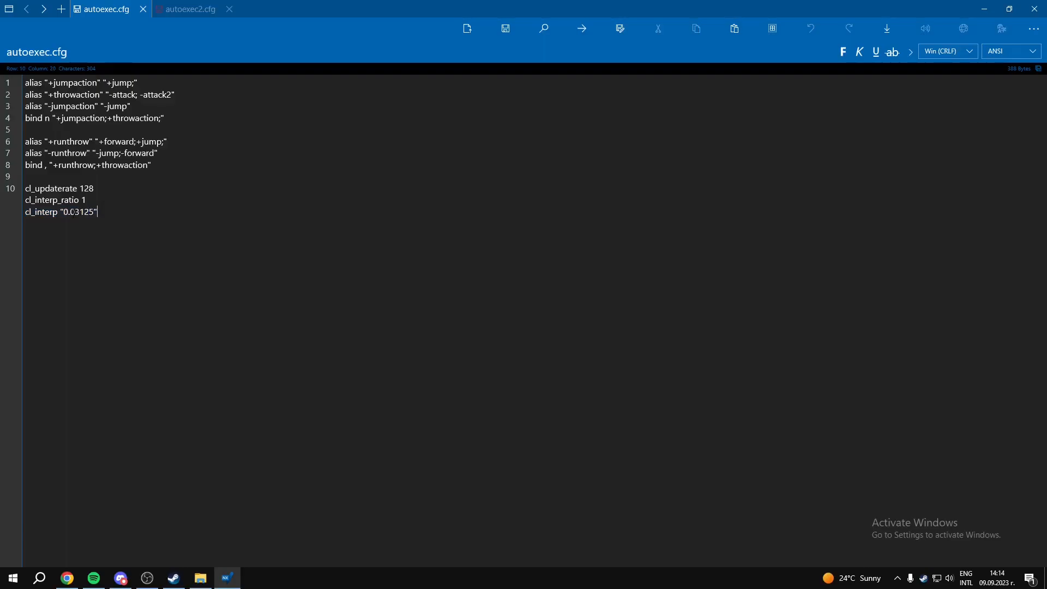
{"action": "double_click", "coordinate": [85, 212]}
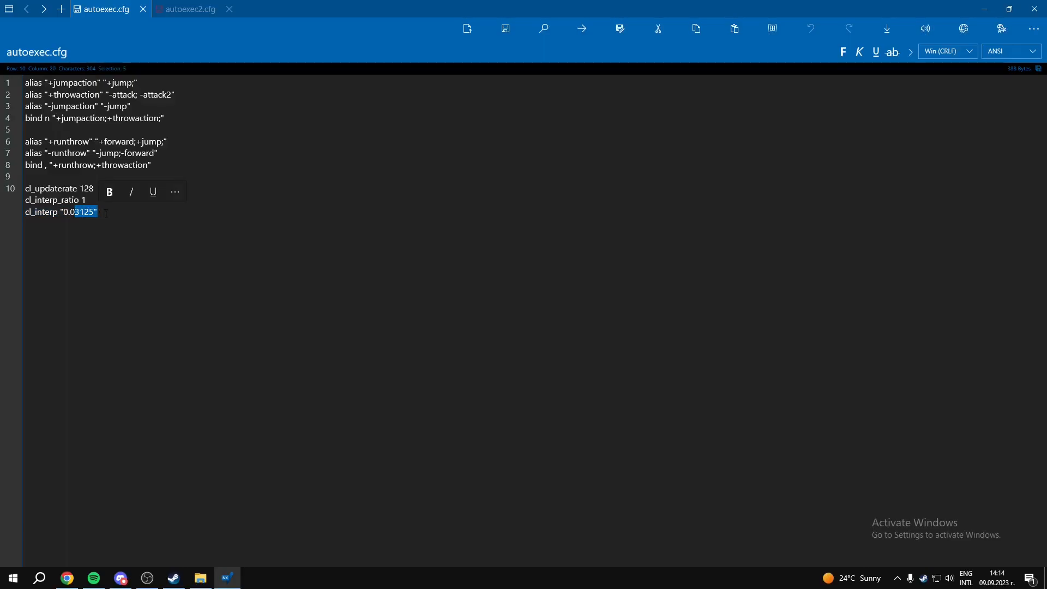
{"action": "left_click", "coordinate": [268, 267]}
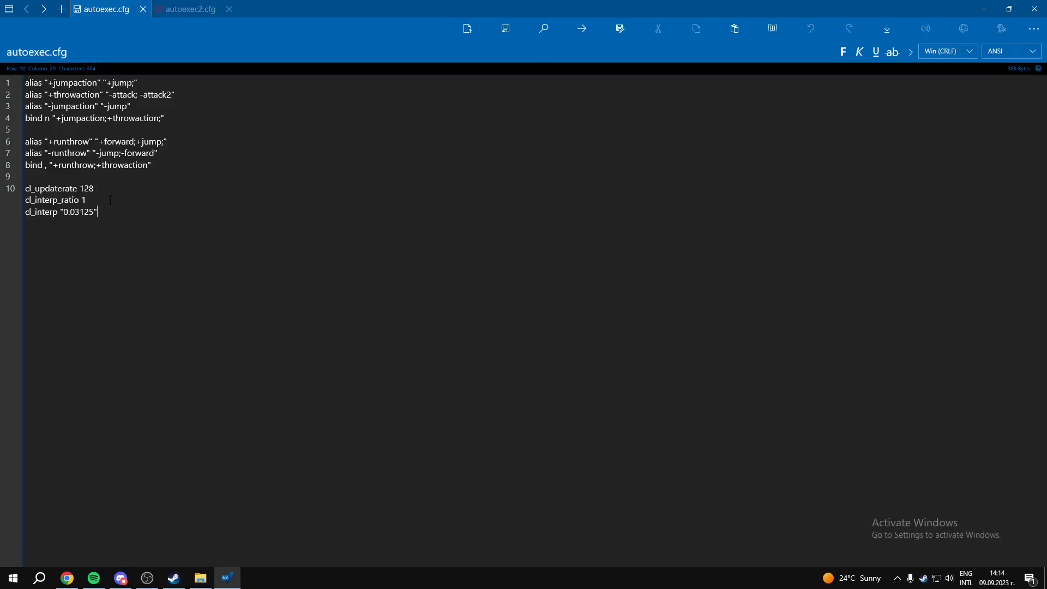
{"action": "mouse_move", "coordinate": [134, 194]}
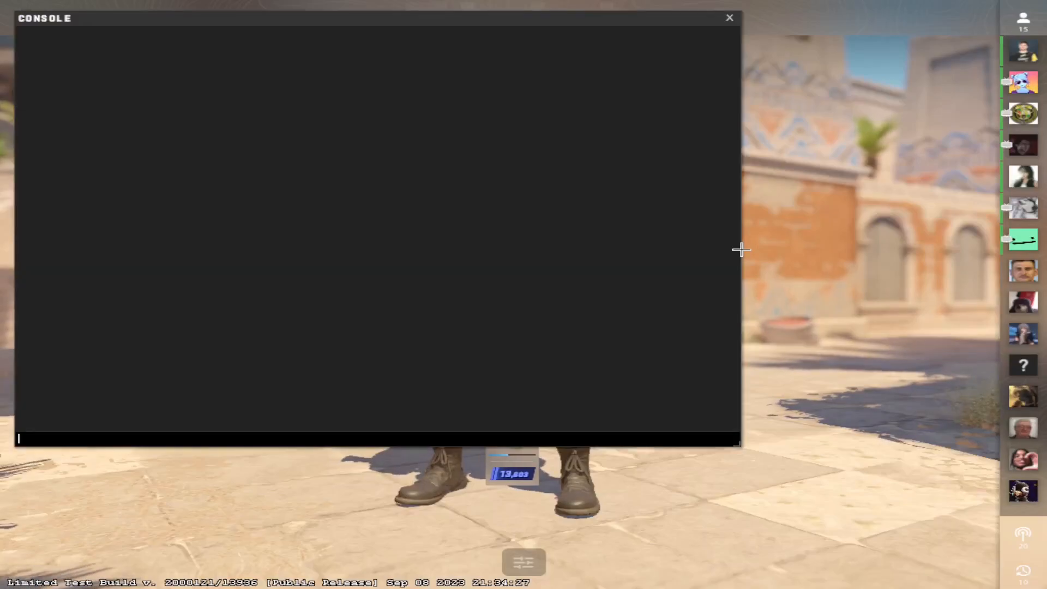
Step: Run 'exec autoexec' in the Counter-Strike 2 console
{"action": "type", "text": "exec"}
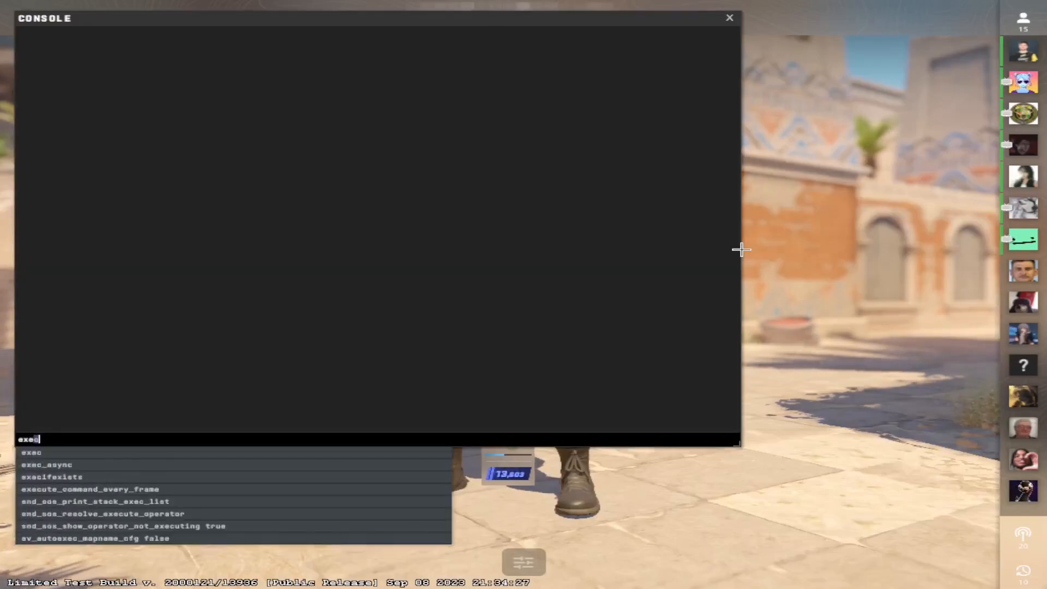
{"action": "type", "text": "autoexe"}
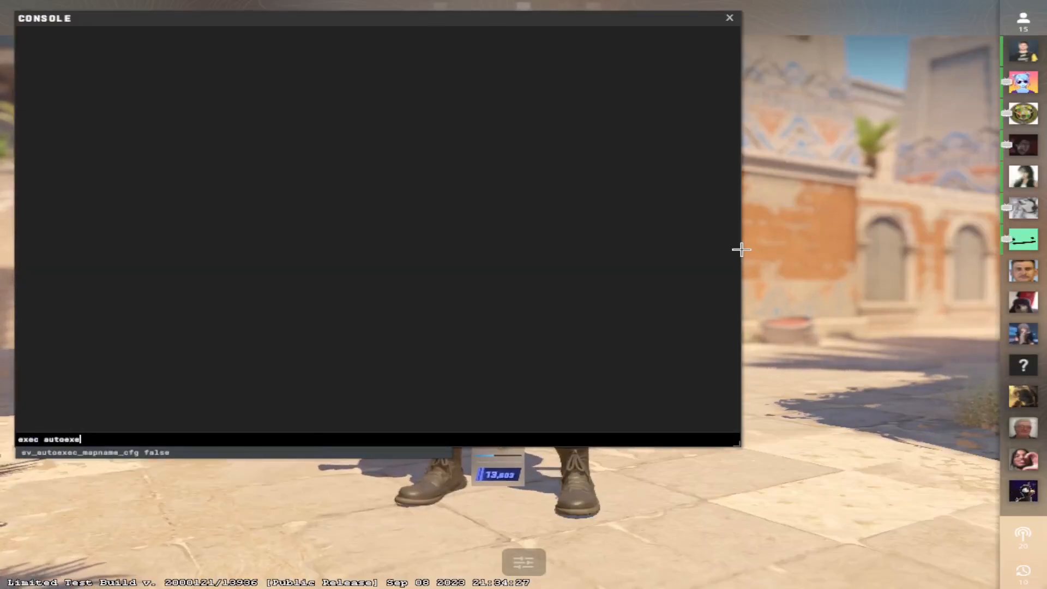
{"action": "key", "text": "Return"}
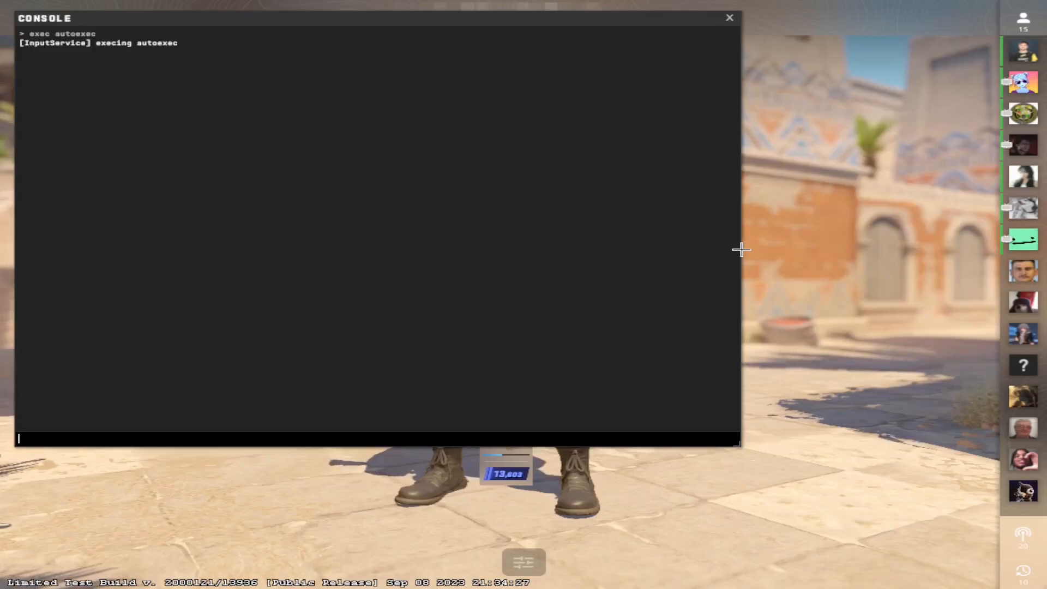
Step: Query cl_updaterate and the interp settings to confirm 128, 0.03125 and ratio 1
{"action": "type", "text": "cl_updaterate"}
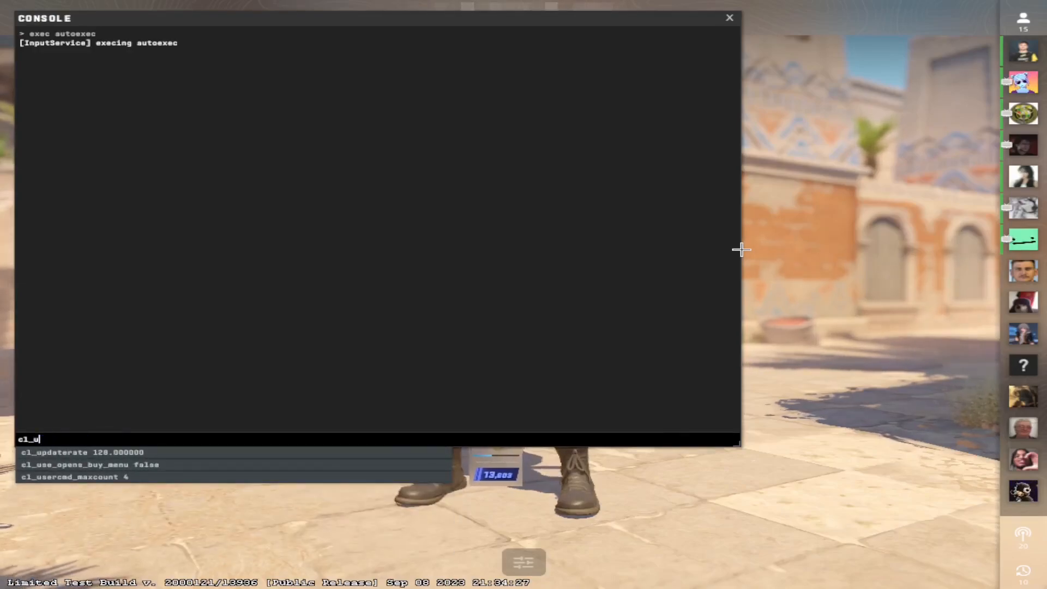
{"action": "type", "text": "it"}
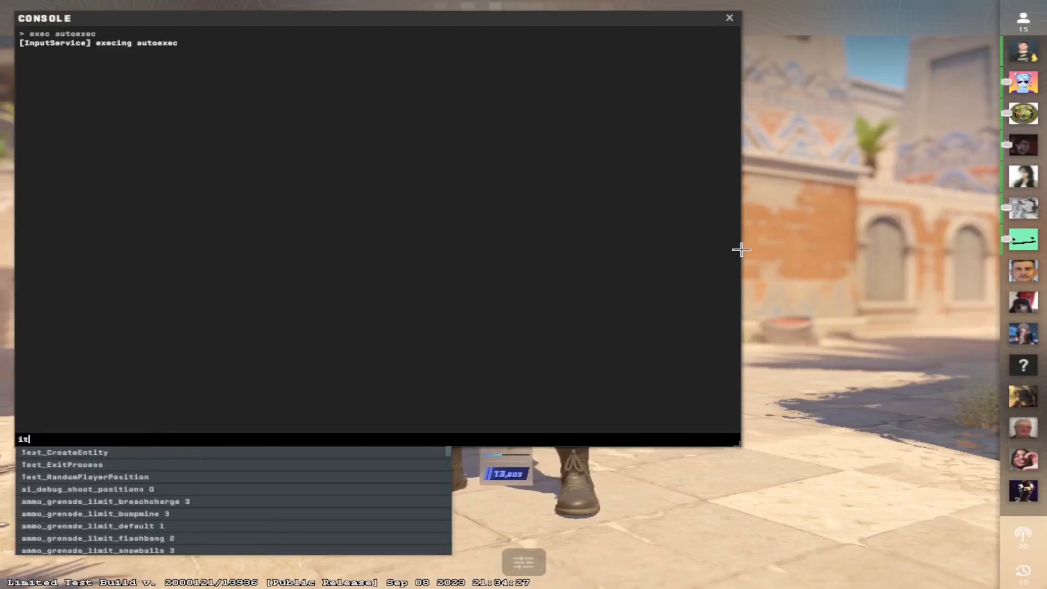
{"action": "type", "text": "interp"}
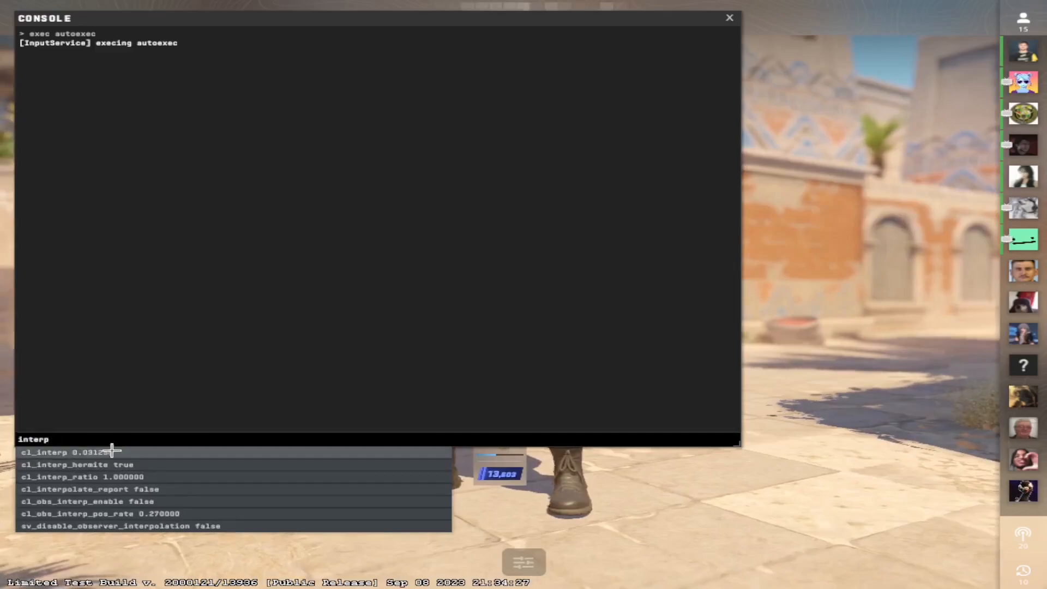
{"action": "mouse_move", "coordinate": [142, 477]}
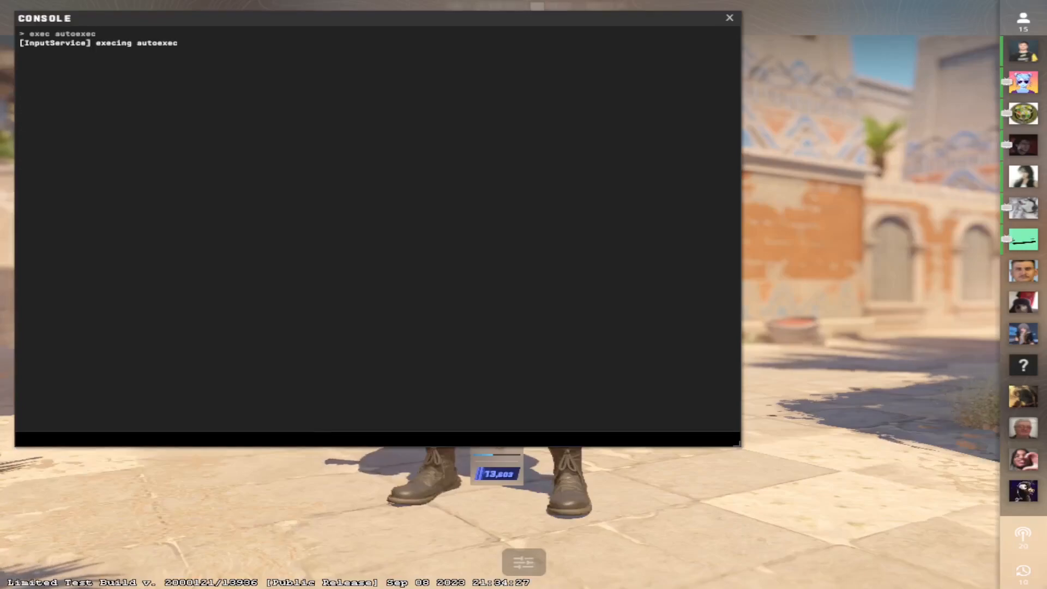
{"action": "type", "text": "updaterate"}
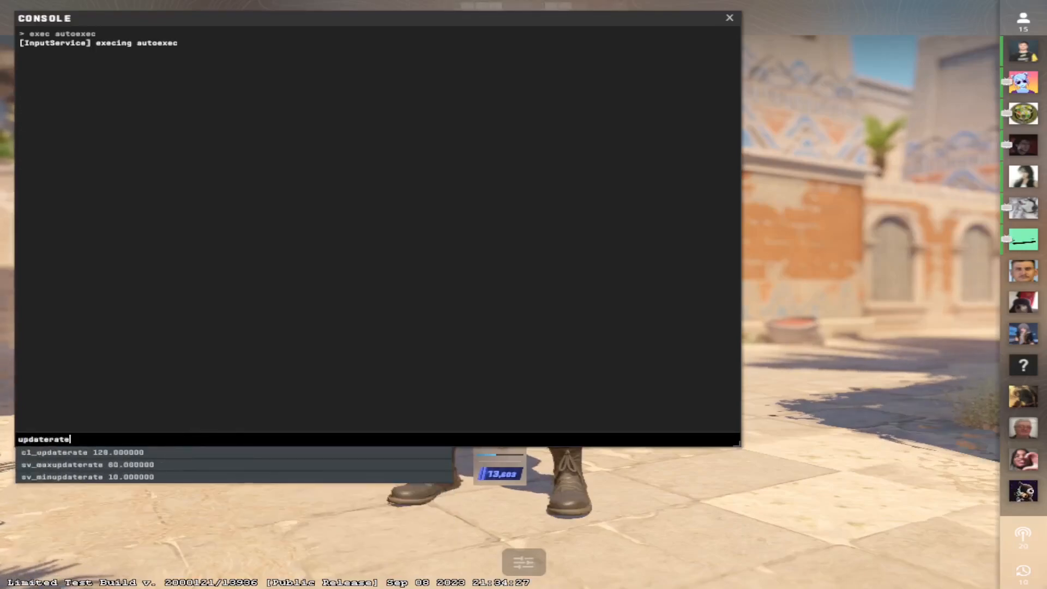